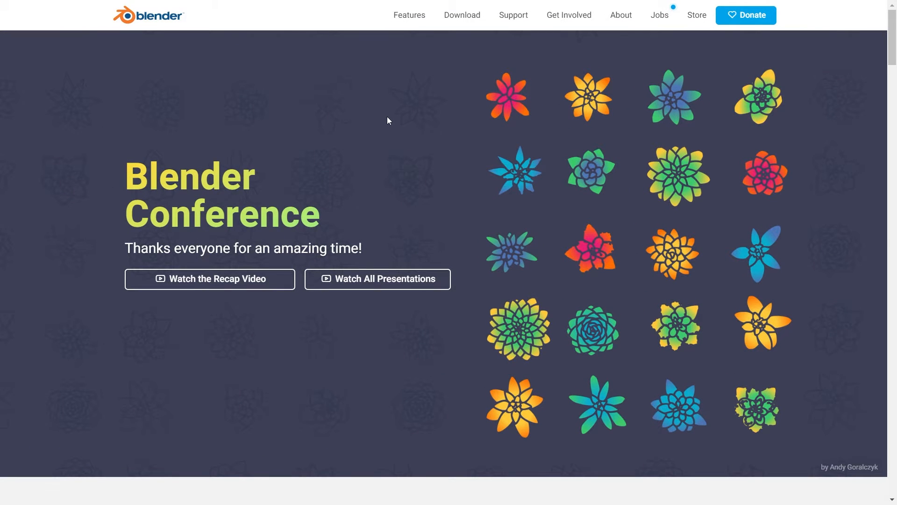
Reach the Blender 3.3.1 LTS download page, then return to the nurse rig project
left_click(462, 15)
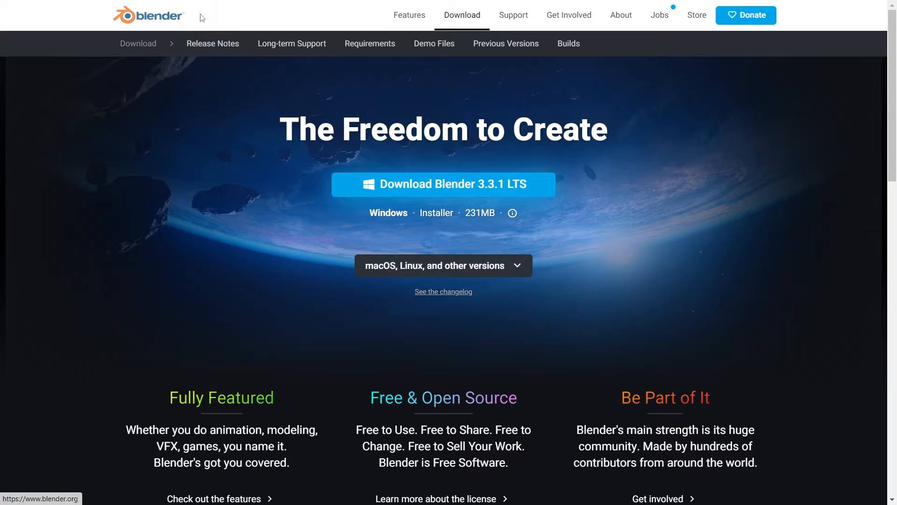
mouse_move(465, 196)
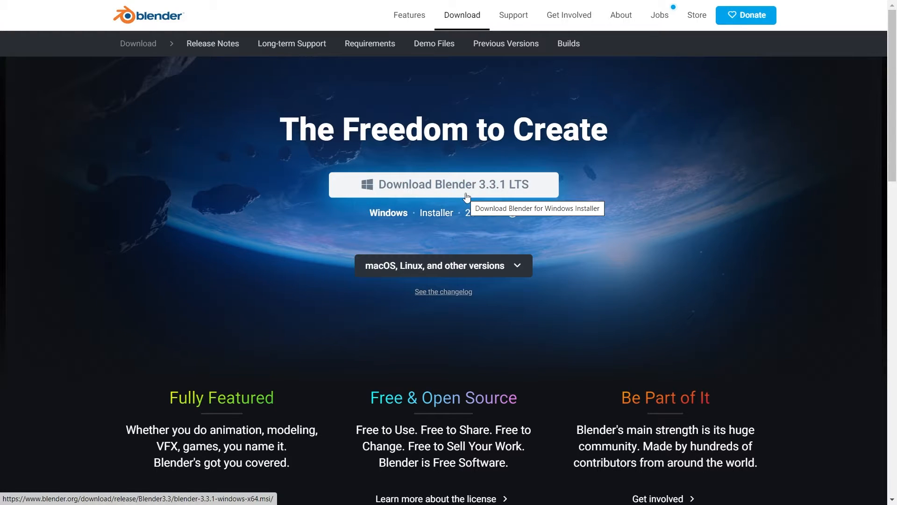
mouse_move(547, 188)
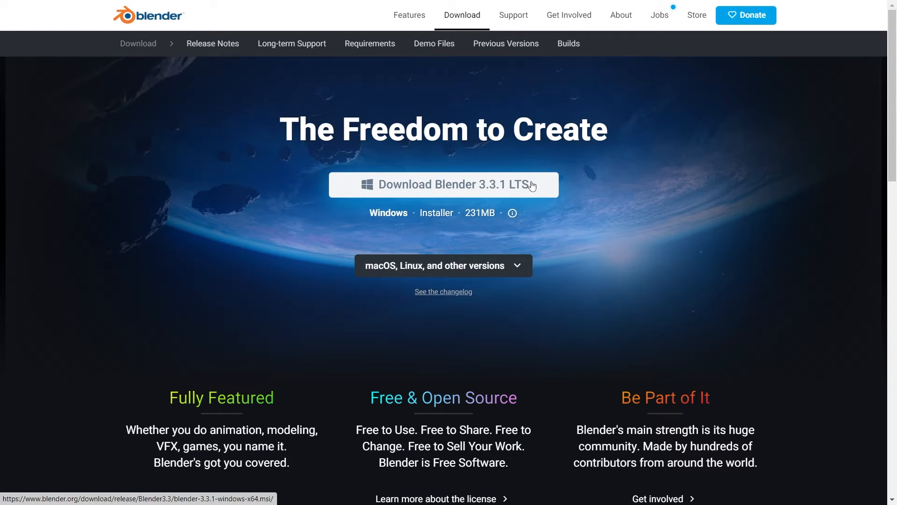
mouse_move(531, 184)
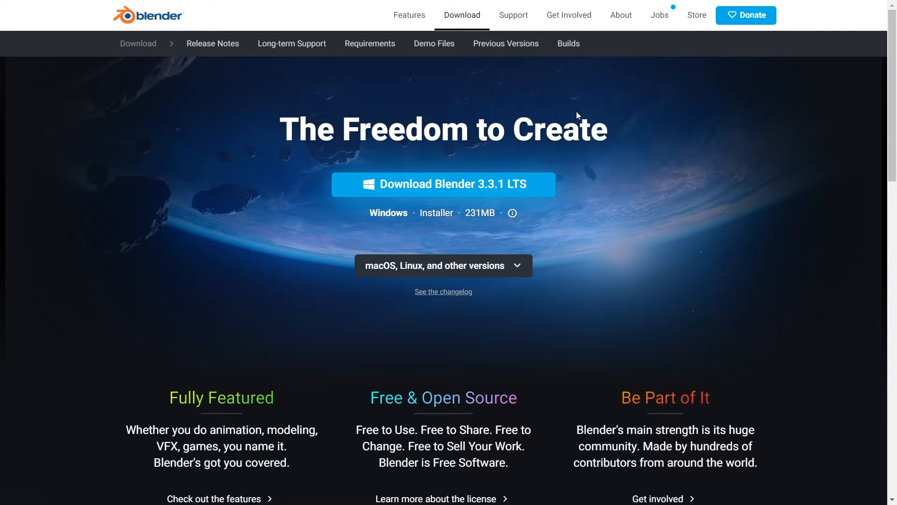
mouse_move(569, 116)
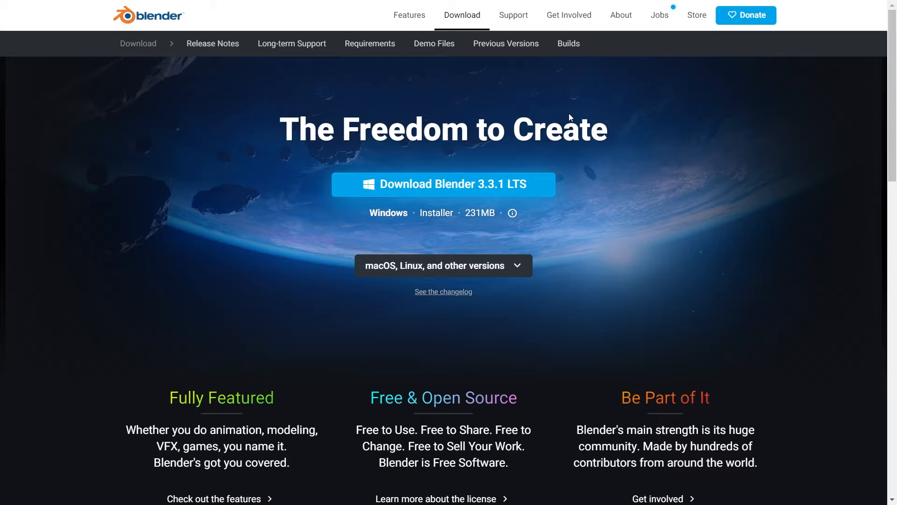
left_click(188, 492)
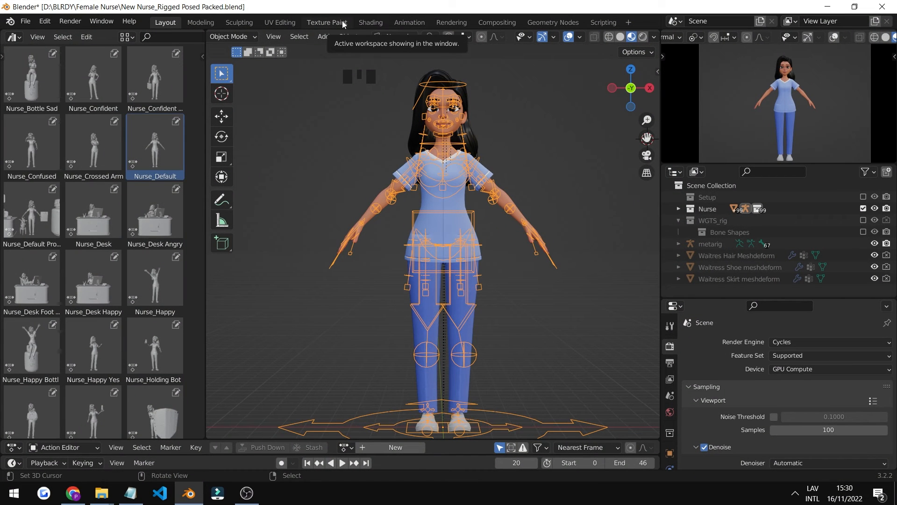
scroll("down", 3)
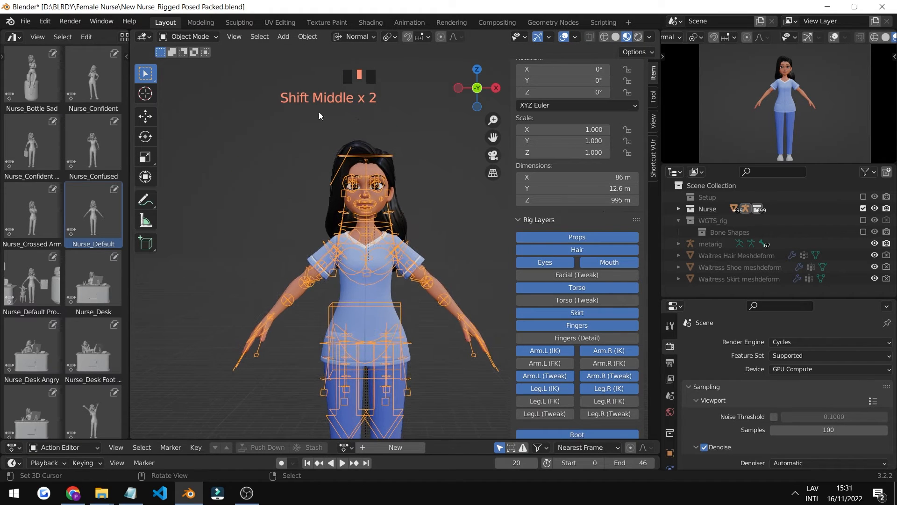
left_click(190, 37)
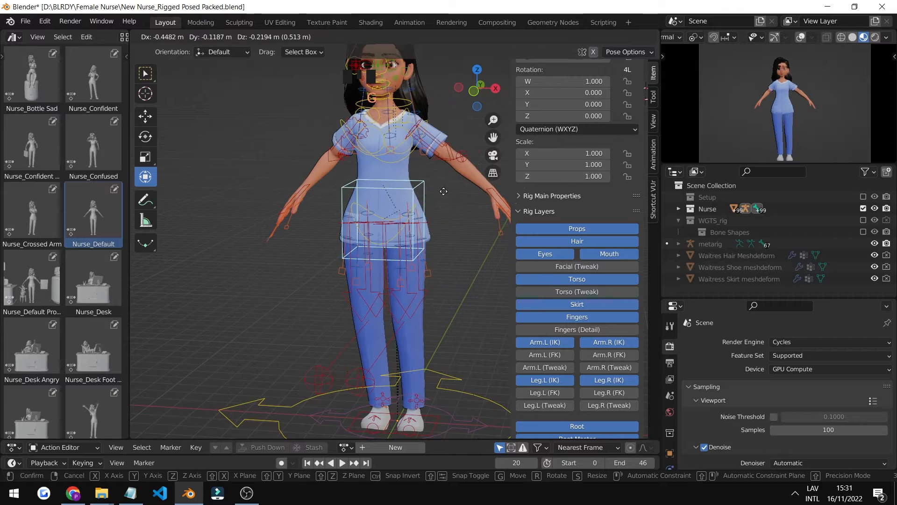
scroll("down", 3)
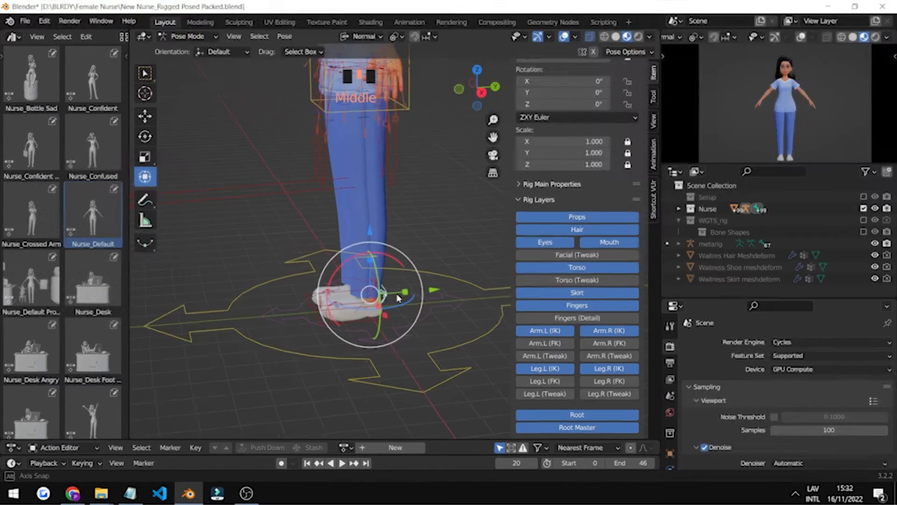
scroll("down", 3)
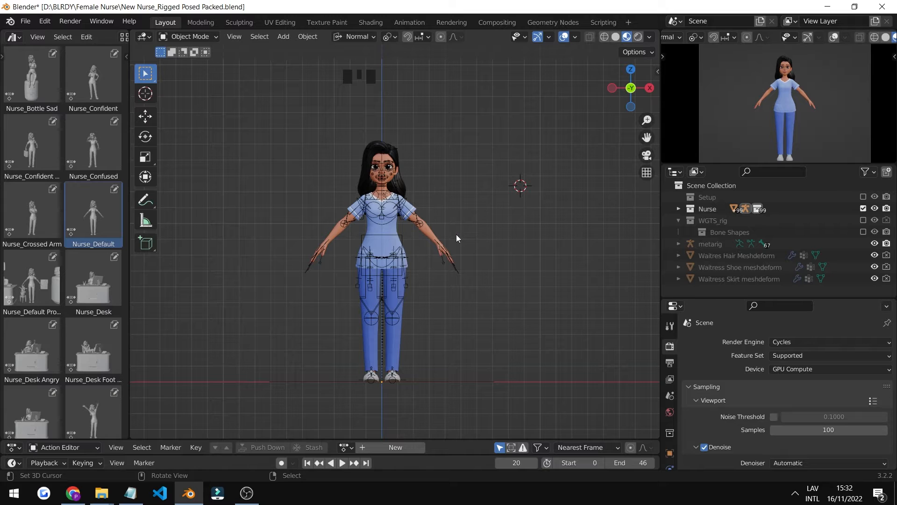
mouse_move(398, 213)
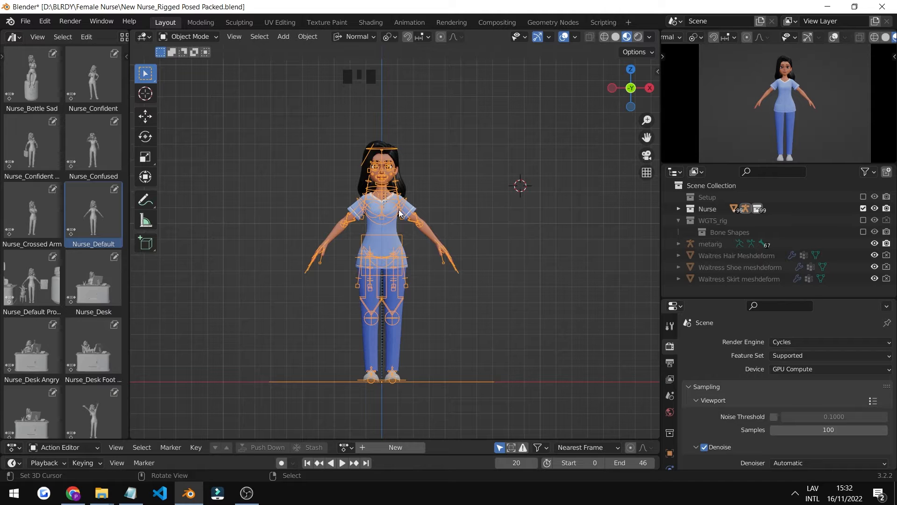
Select the nurse rig's torso control and apply the Nurse_Desk Happy pose asset
left_click(191, 37)
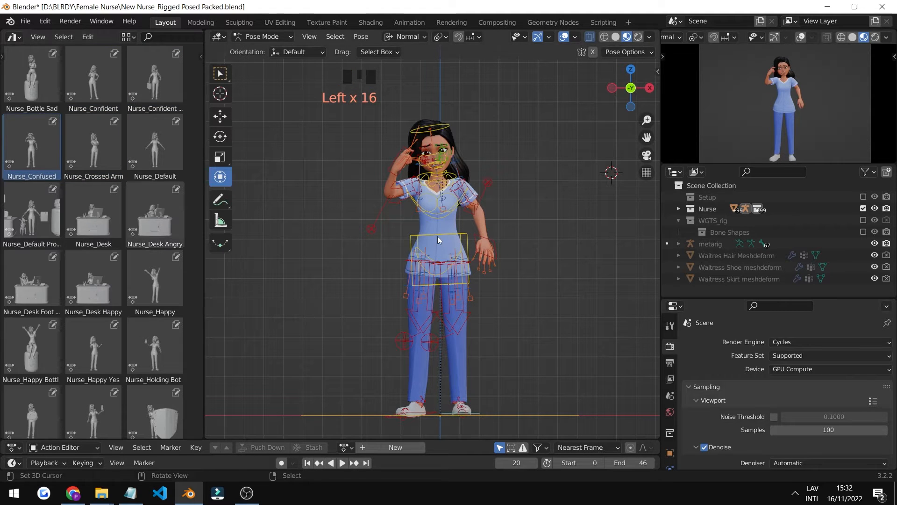
left_click(154, 215)
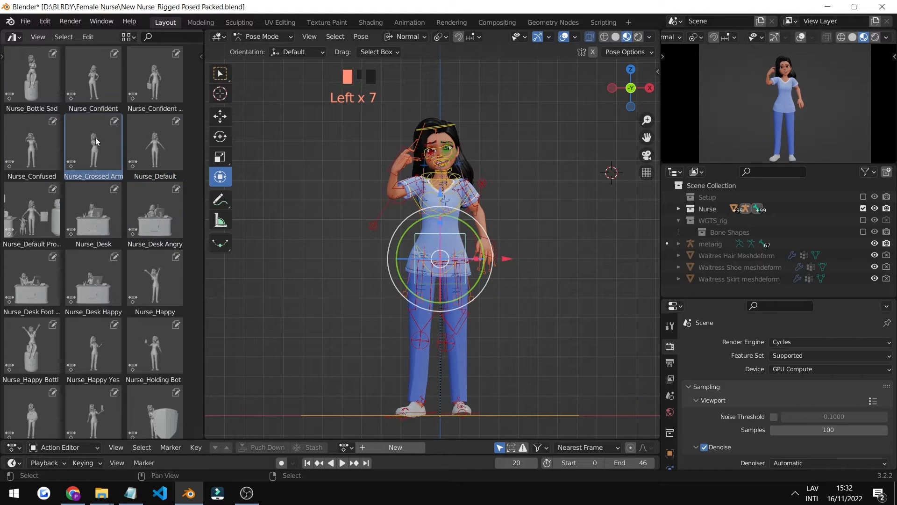
left_click(93, 280)
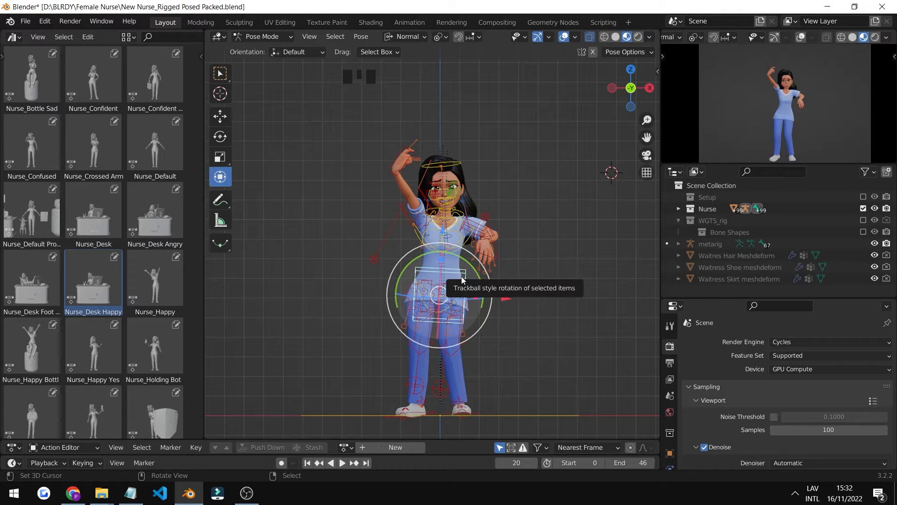
scroll("down", 3)
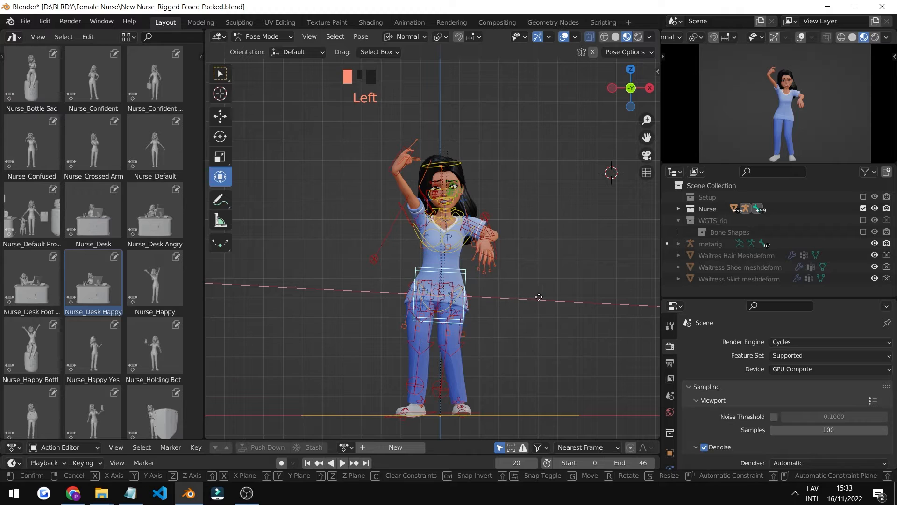
key("r")
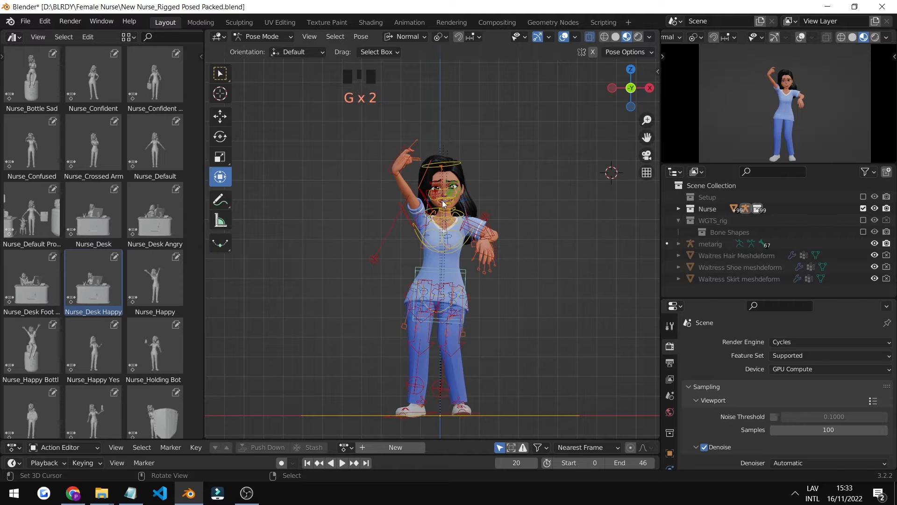
mouse_move(466, 273)
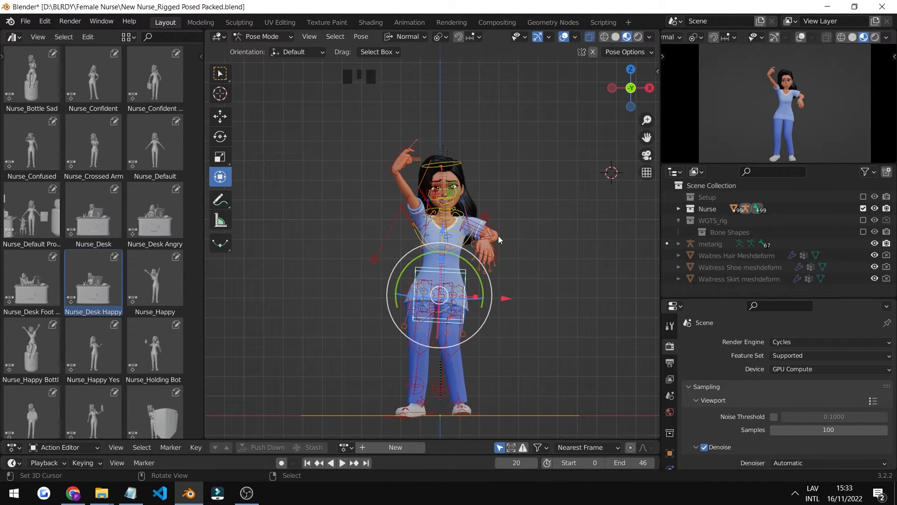
mouse_move(514, 190)
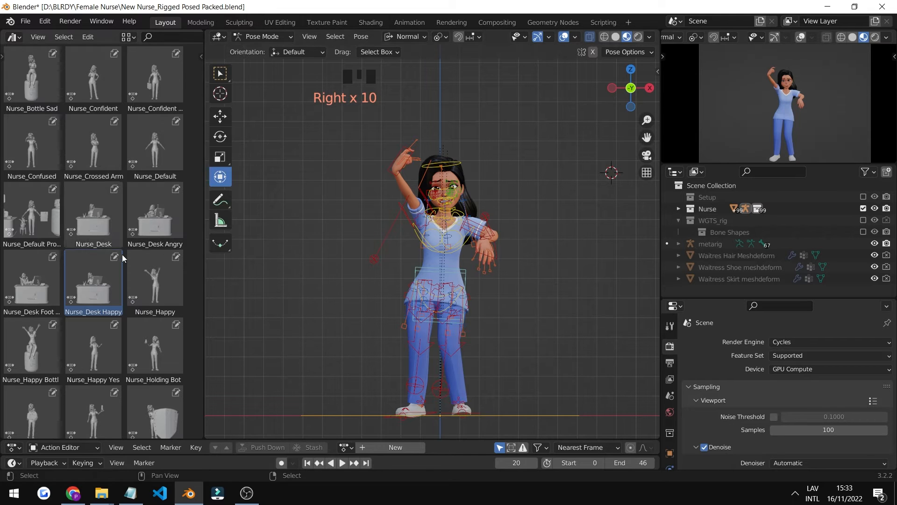
Try the Holding Bottle pose, then settle on the Nurse_Jump Happy pose asset
left_click(154, 343)
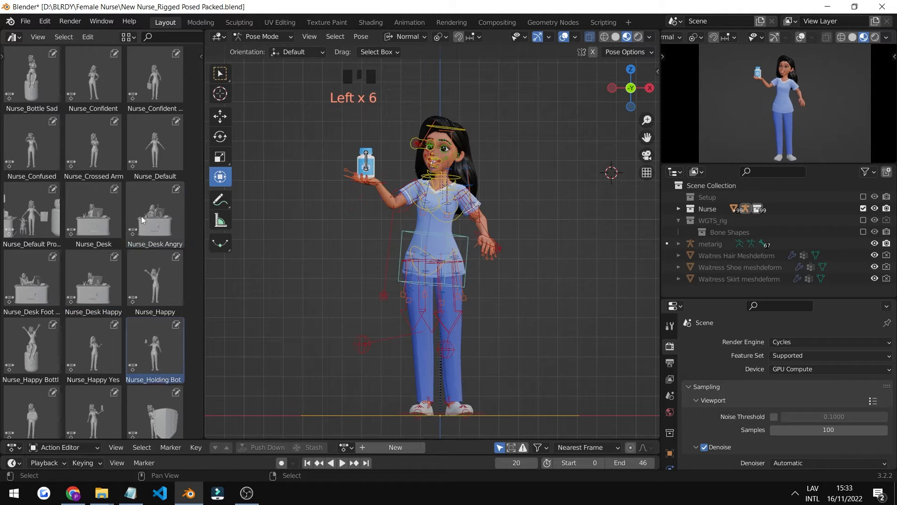
left_click(31, 280)
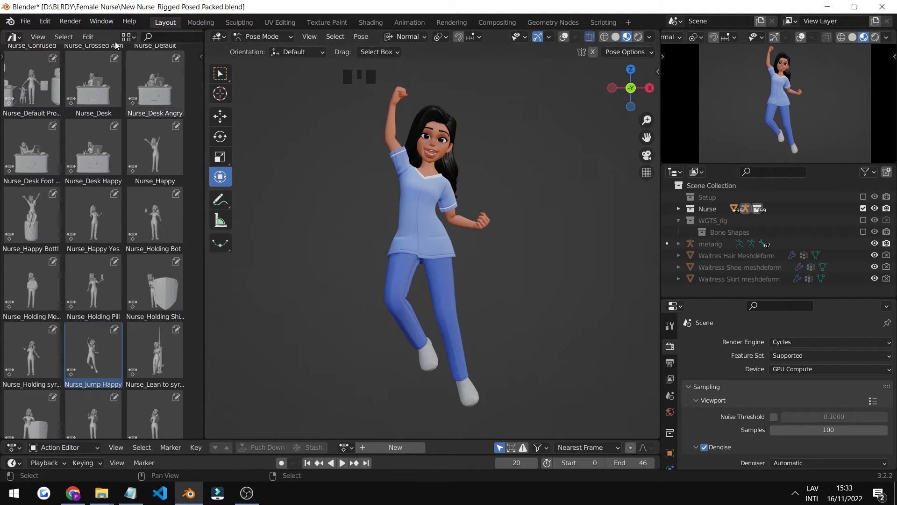
Set output resolution to 25% and render a still image of the jumping nurse
left_click(69, 22)
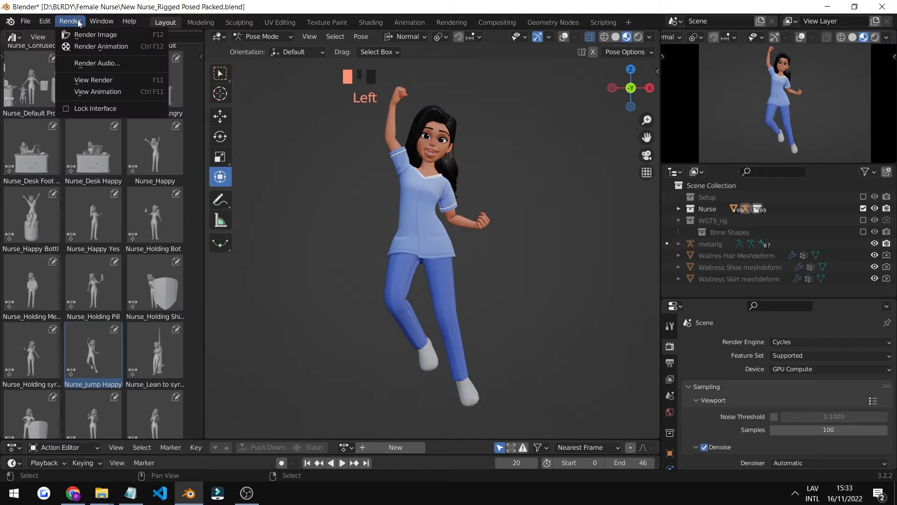
left_click(334, 134)
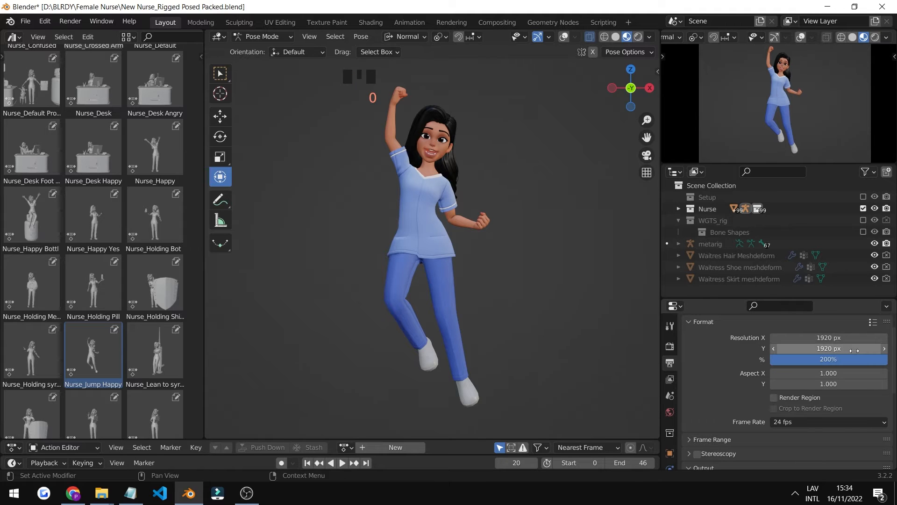
mouse_move(828, 349)
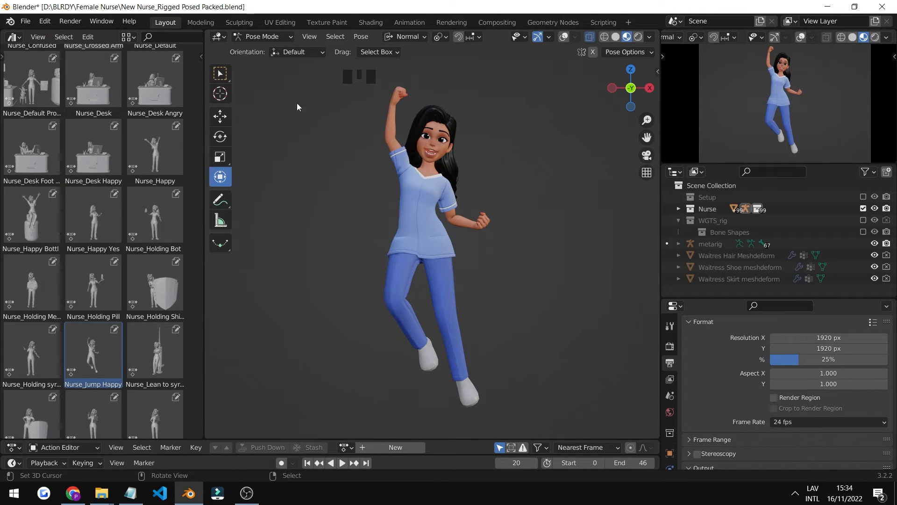
left_click(69, 22)
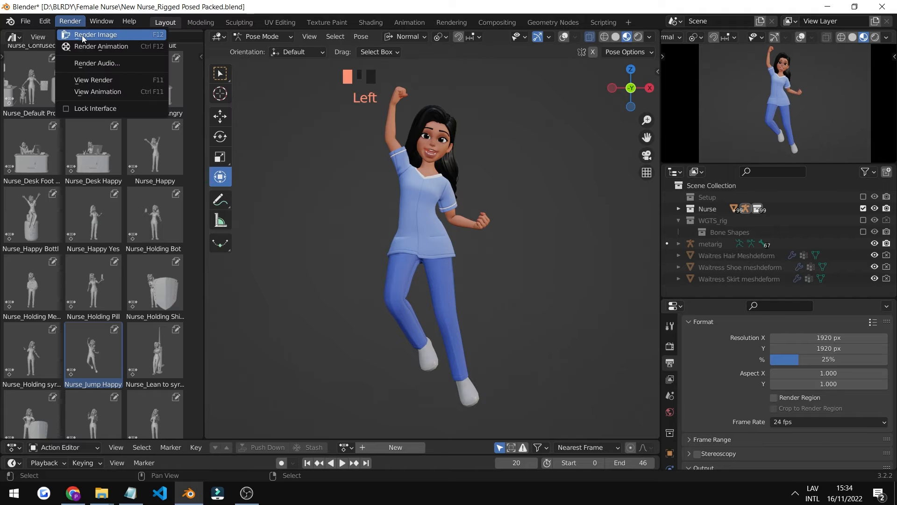
left_click(95, 35)
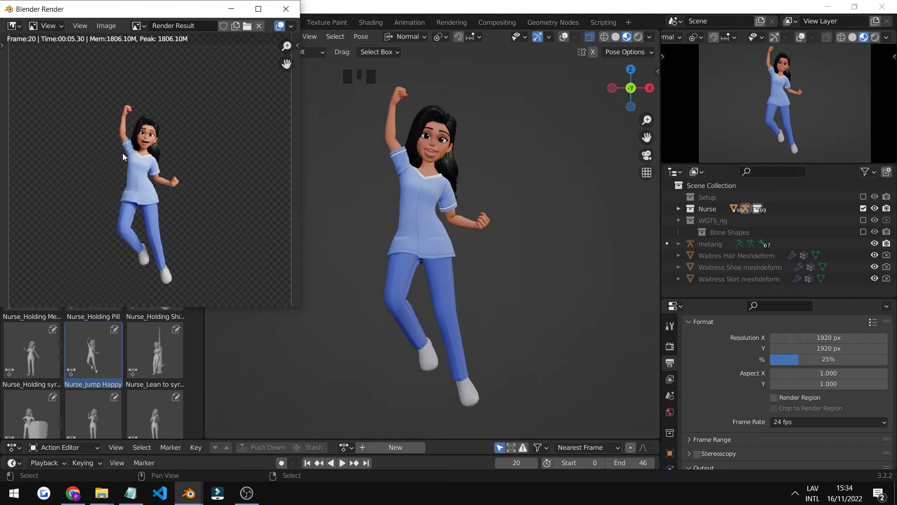
Save the render via Image > Save As as PNG with RGBA colour
left_click(106, 25)
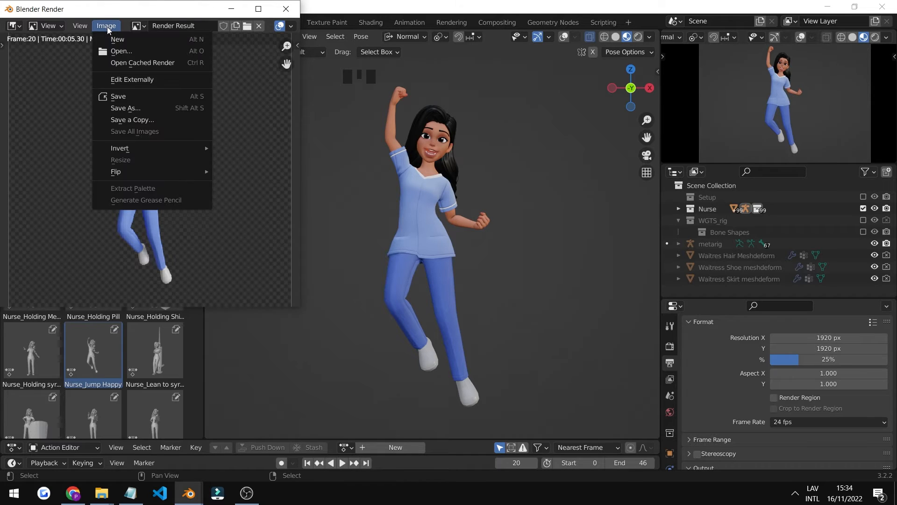
left_click(124, 107)
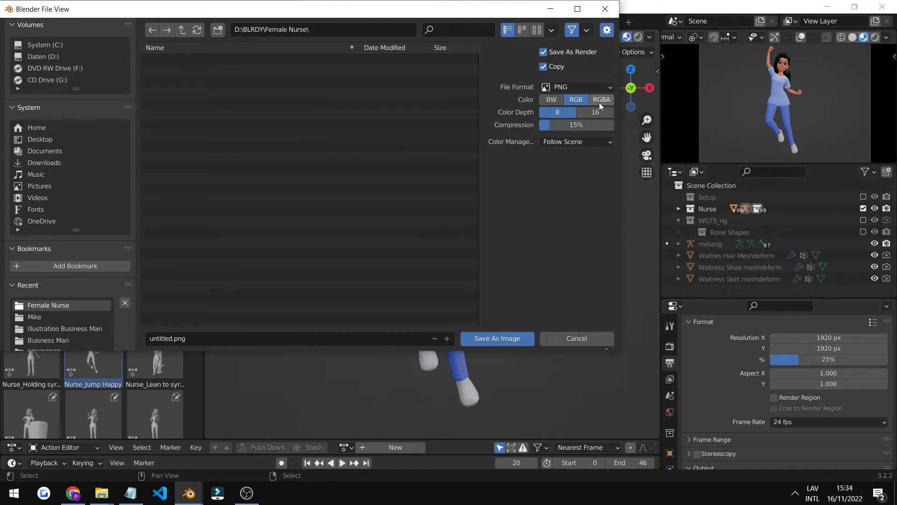
left_click(601, 99)
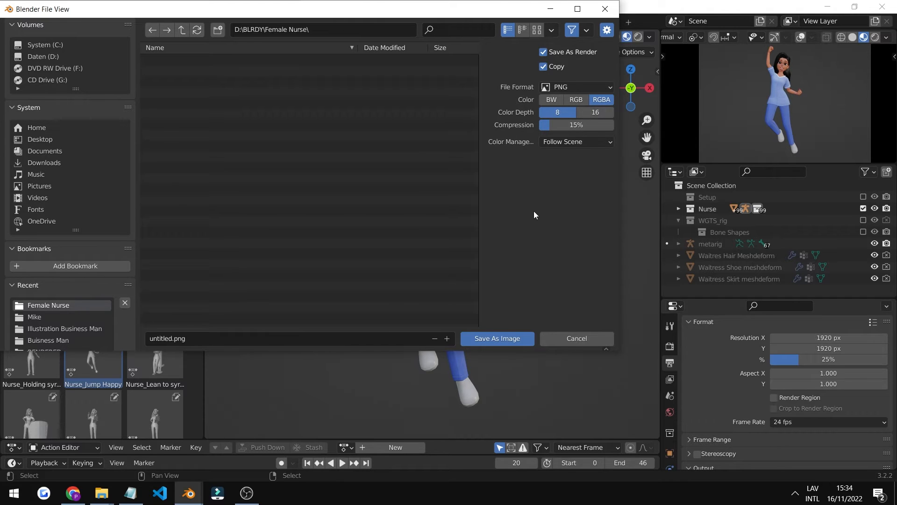
mouse_move(559, 160)
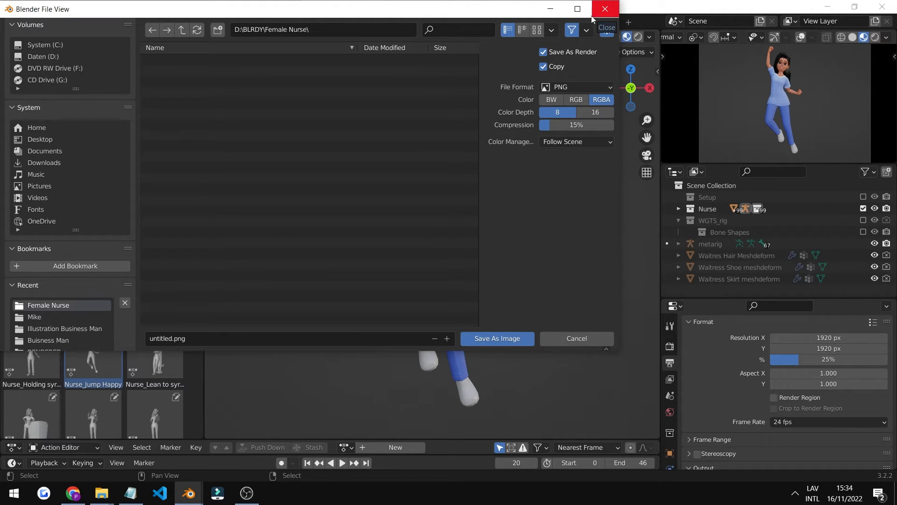
mouse_move(574, 168)
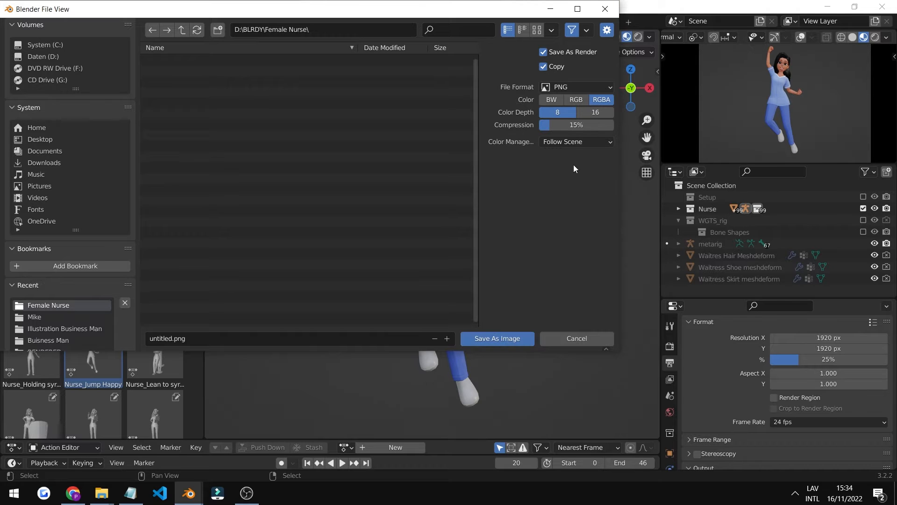
mouse_move(604, 8)
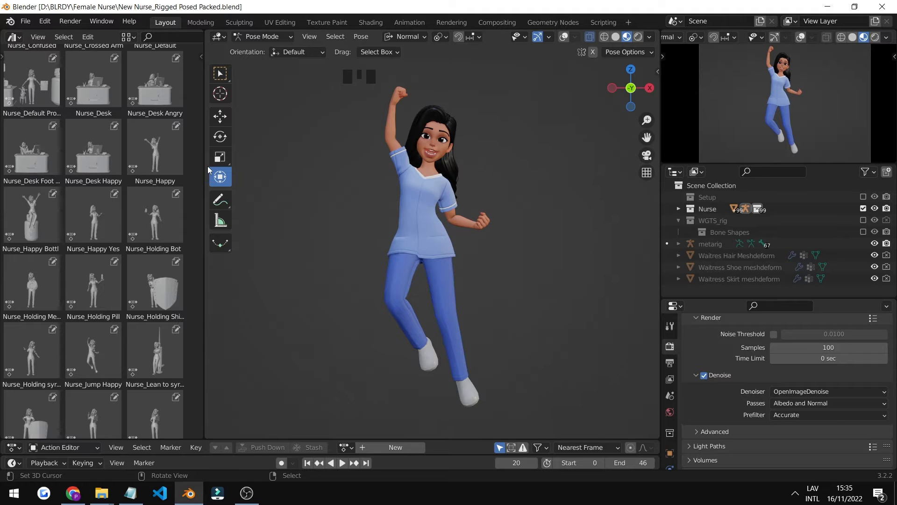
Apply the Nurse_Default Props pose to the rig and zoom out to see the prop lineup
left_click(563, 37)
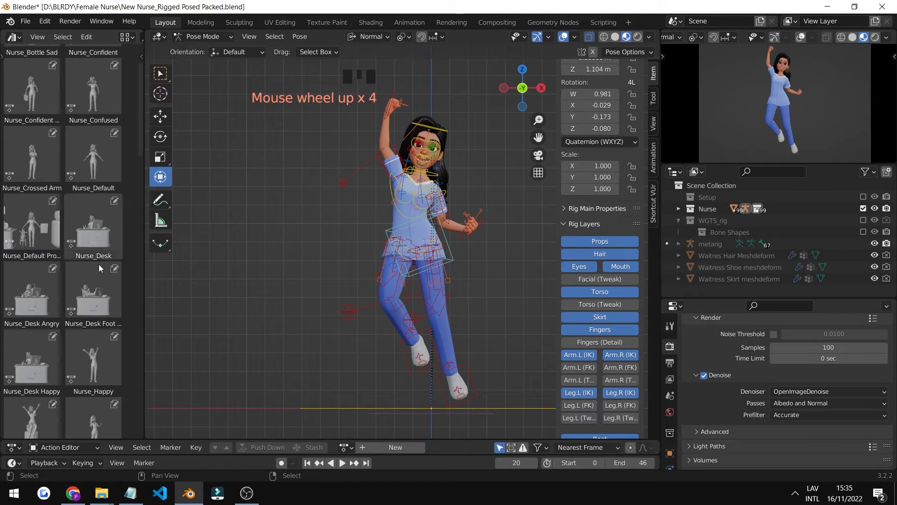
left_click(93, 175)
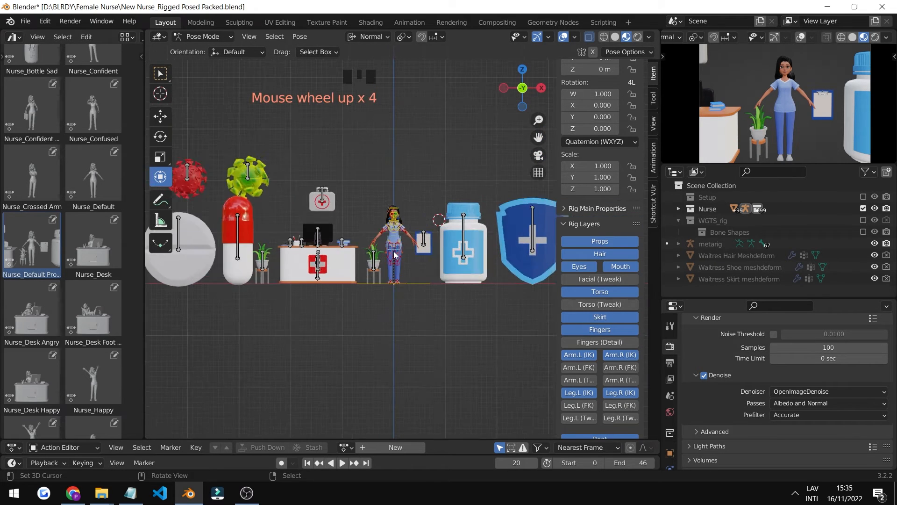
scroll("down", 3)
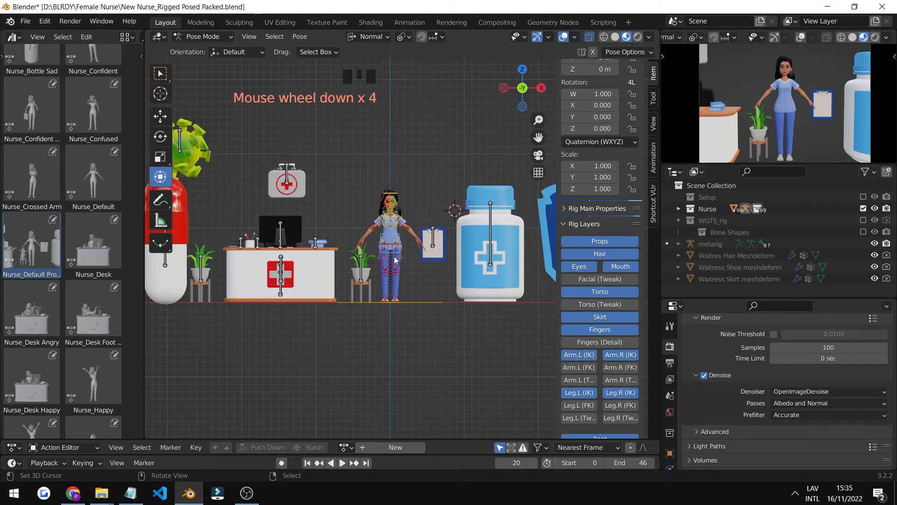
scroll("down", 3)
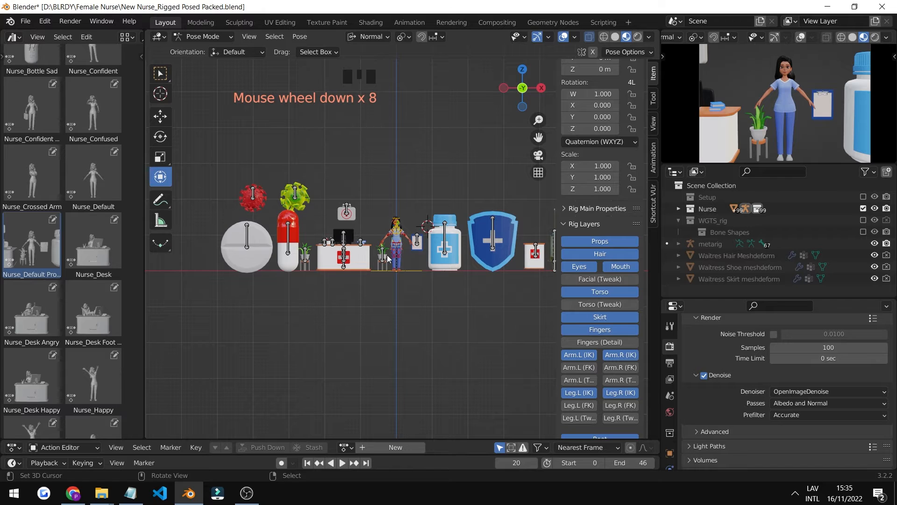
scroll("down", 3)
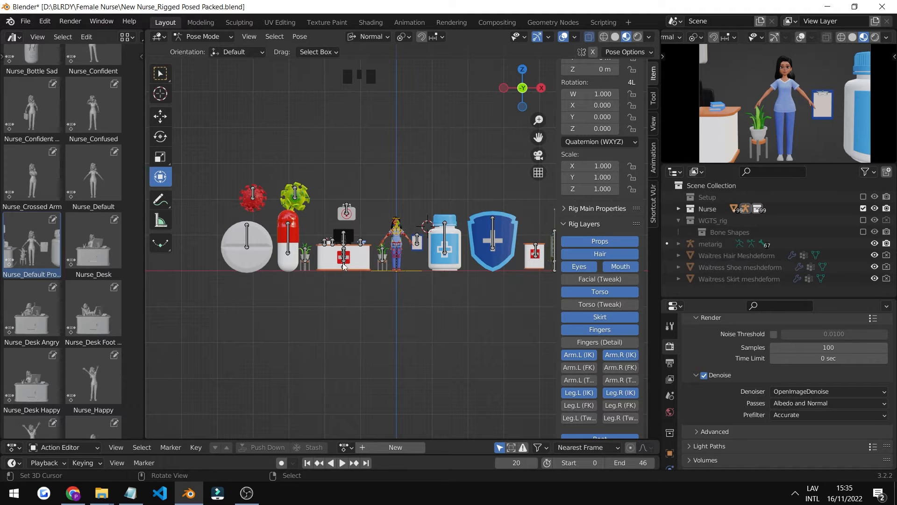
scroll("up", 3)
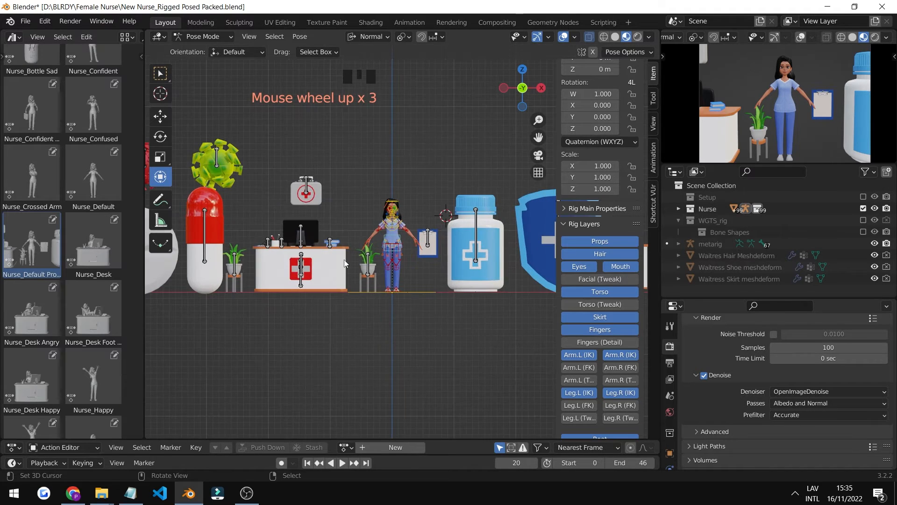
scroll("up", 3)
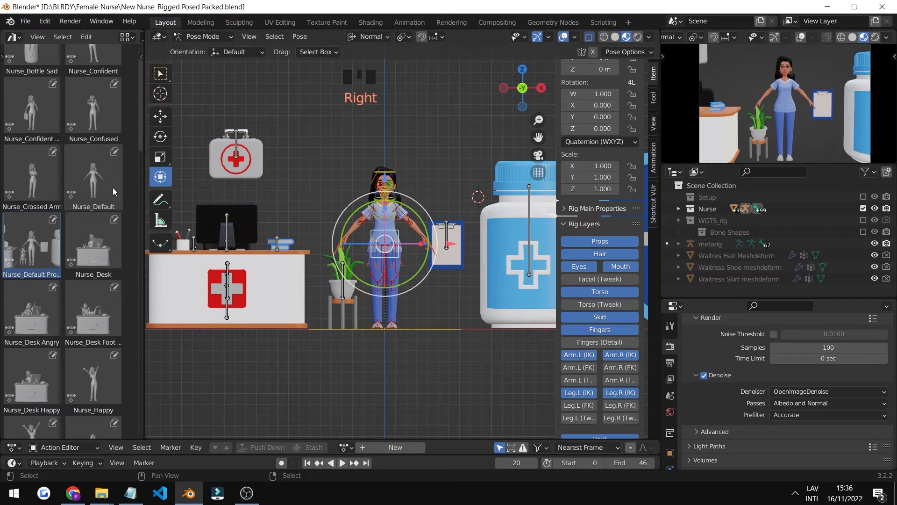
left_click(92, 108)
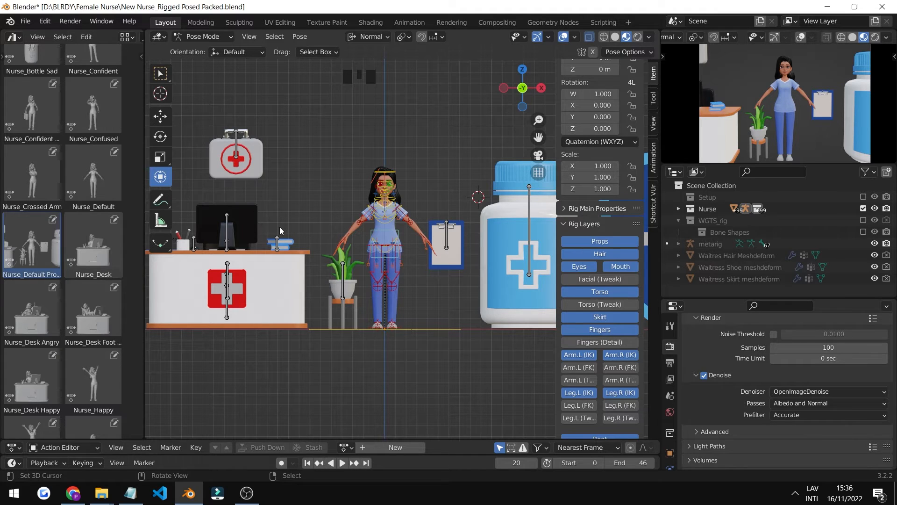
scroll("down", 3)
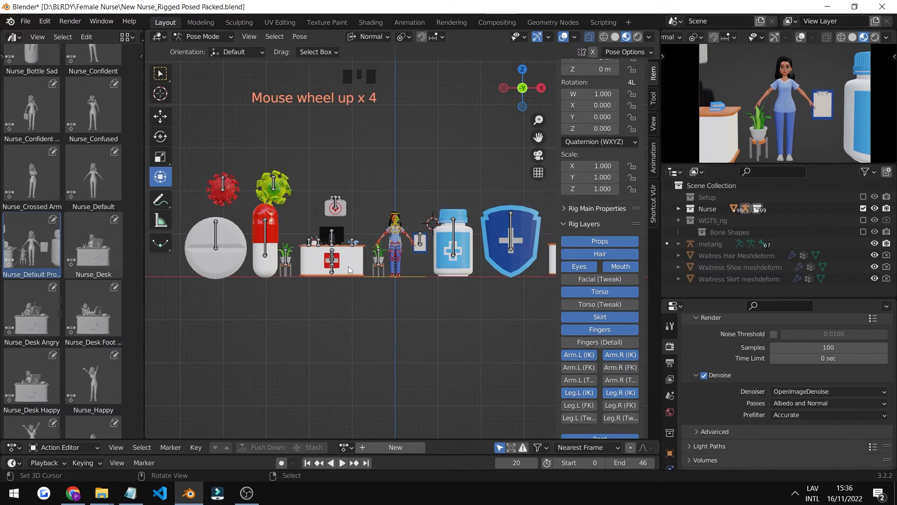
Grab the syringe prop control and move it over beside the nurse
scroll("down", 3)
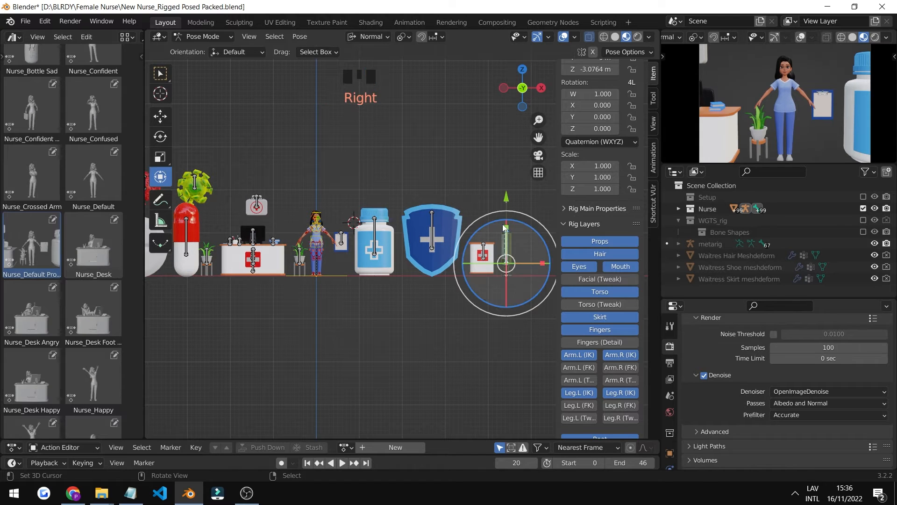
key("g")
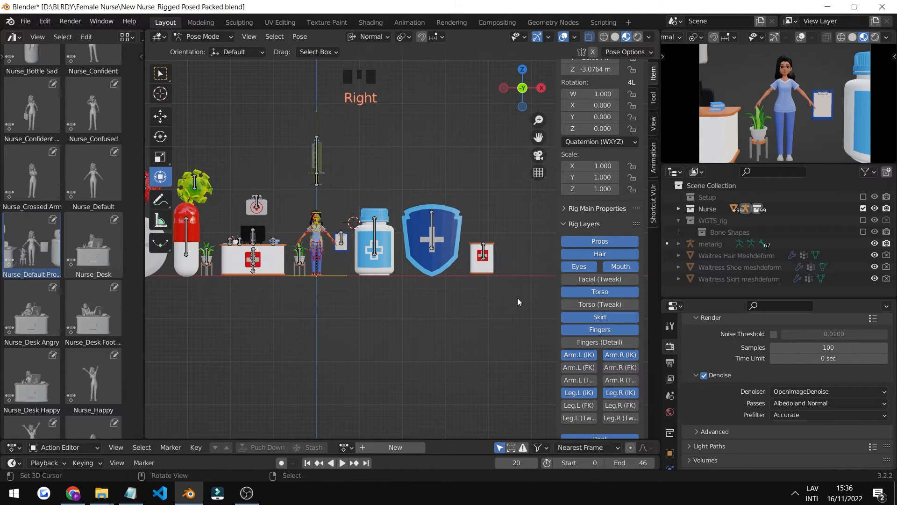
left_click_drag(355, 188, 517, 298)
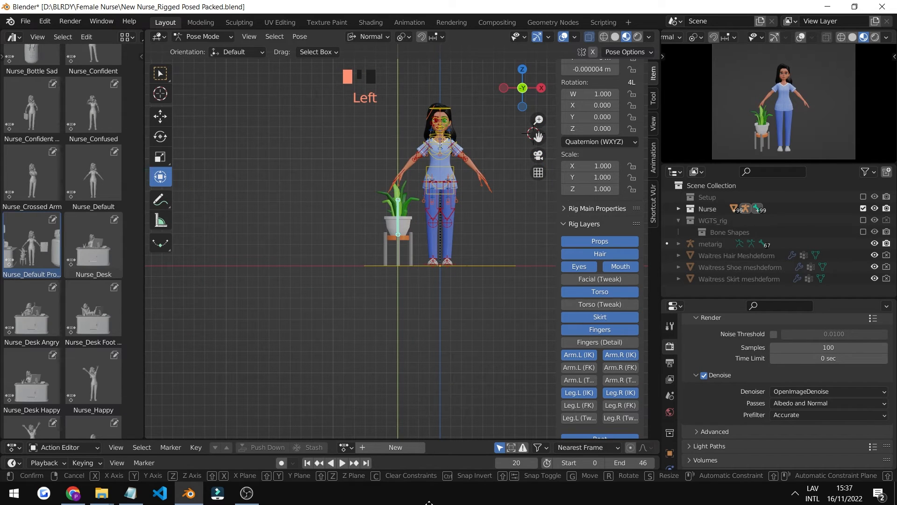
Move the nurse's arm IK control down so her hand reaches the syringe top
scroll("down", 3)
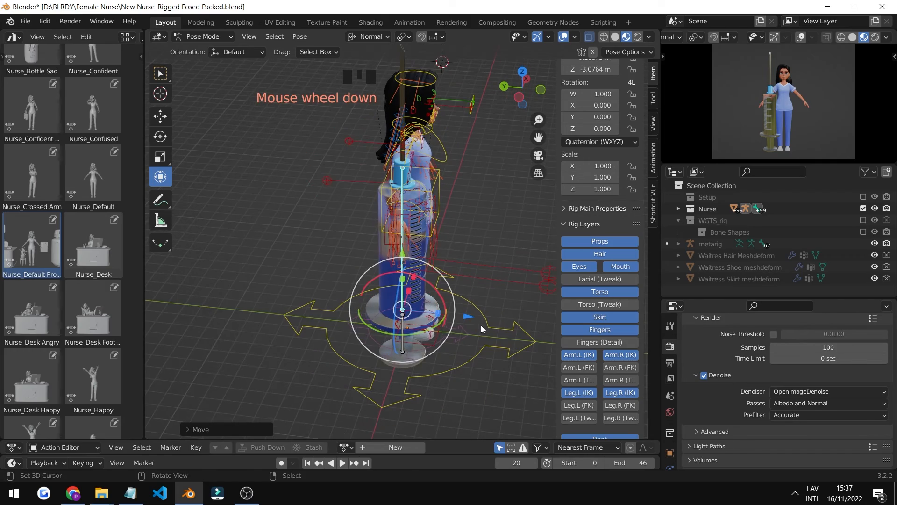
scroll("up", 3)
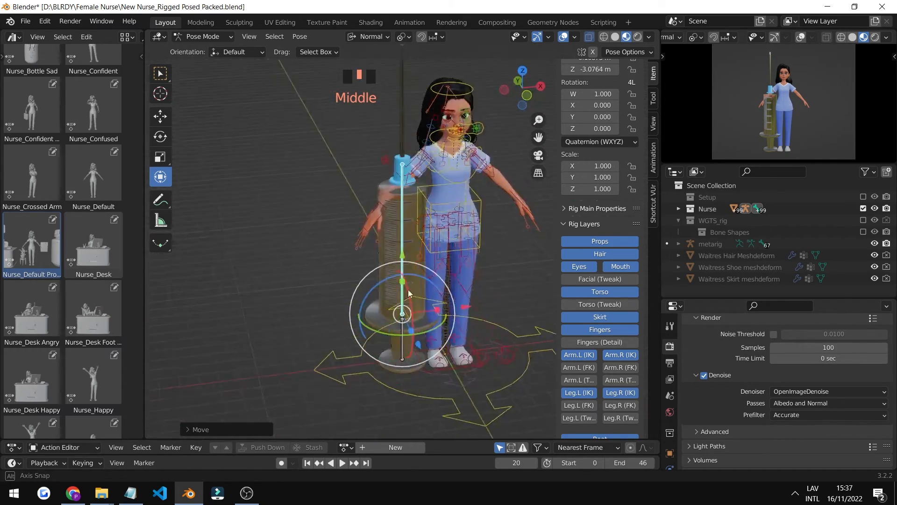
scroll("down", 3)
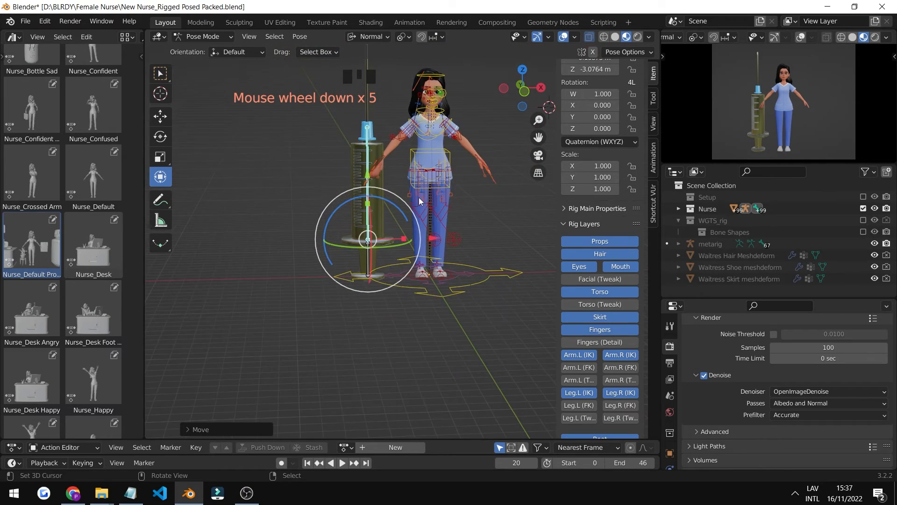
left_click_drag(418, 200, 416, 207)
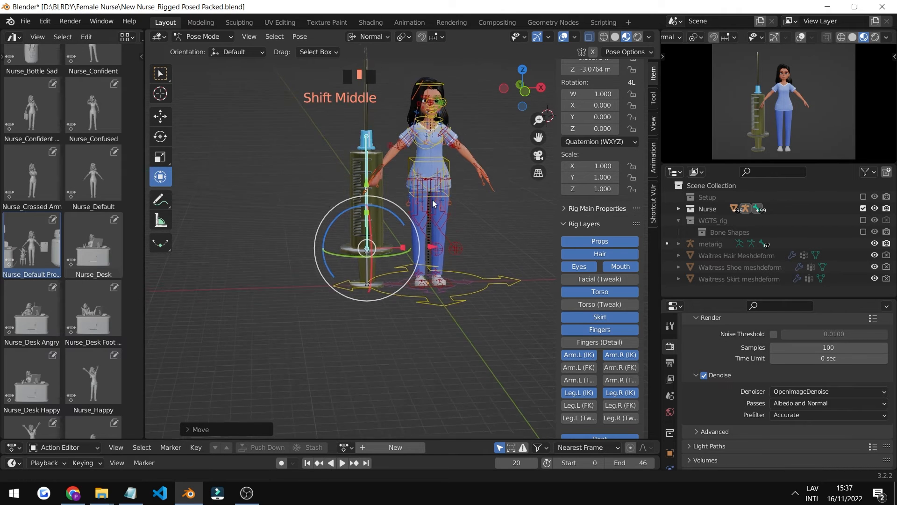
scroll("up", 3)
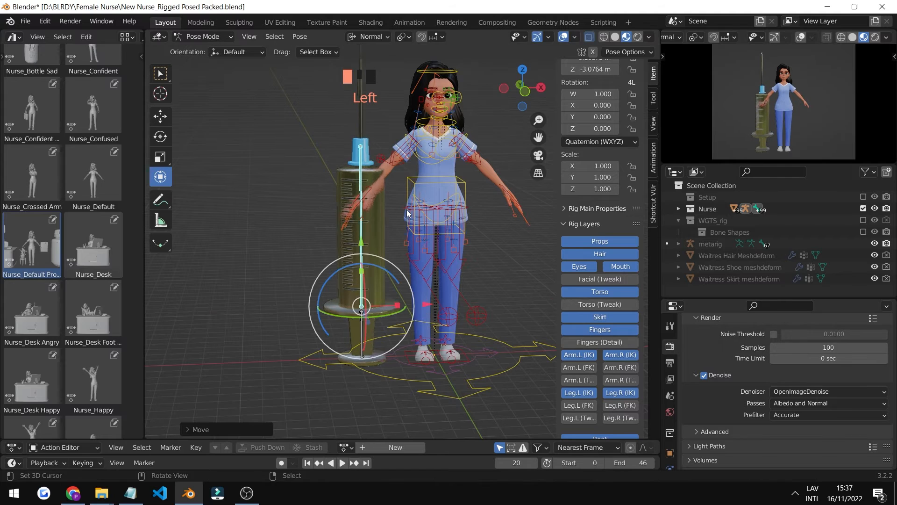
left_click_drag(400, 229, 355, 205)
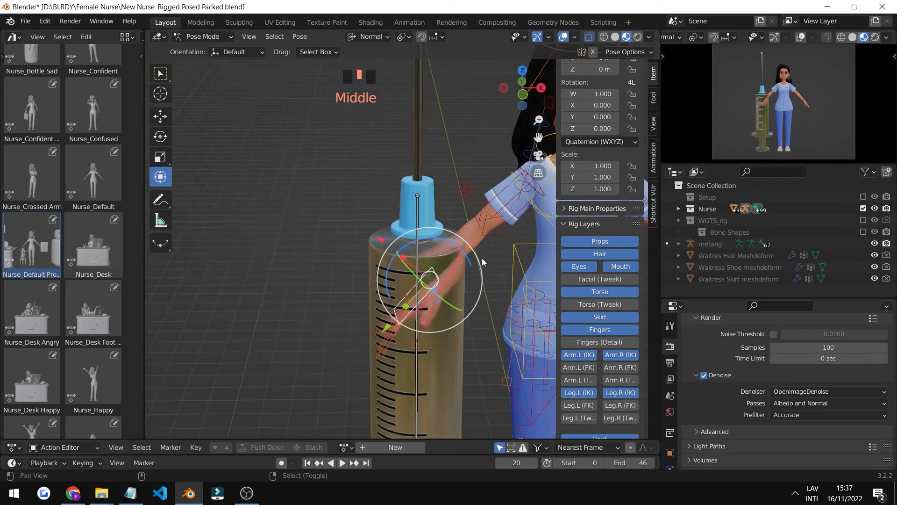
Rotate the hand flat onto the syringe cap and twist the torso slightly toward it
scroll("down", 3)
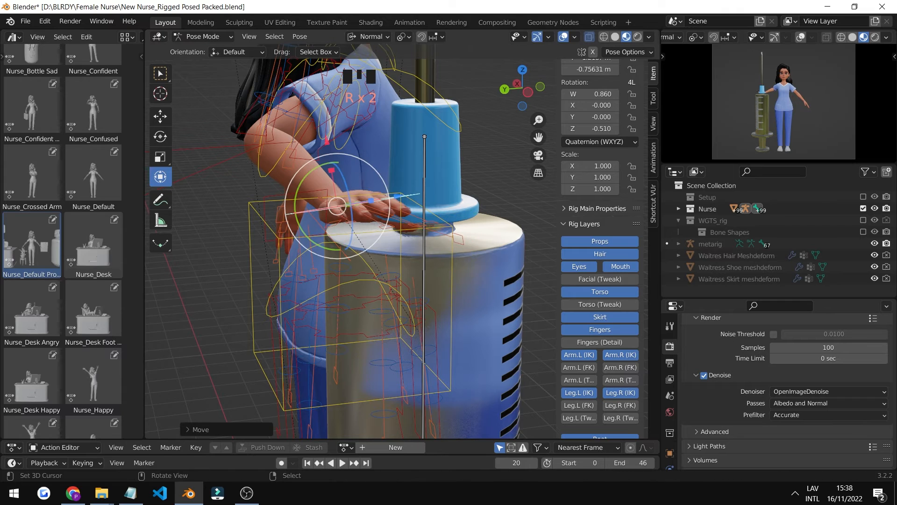
key("r")
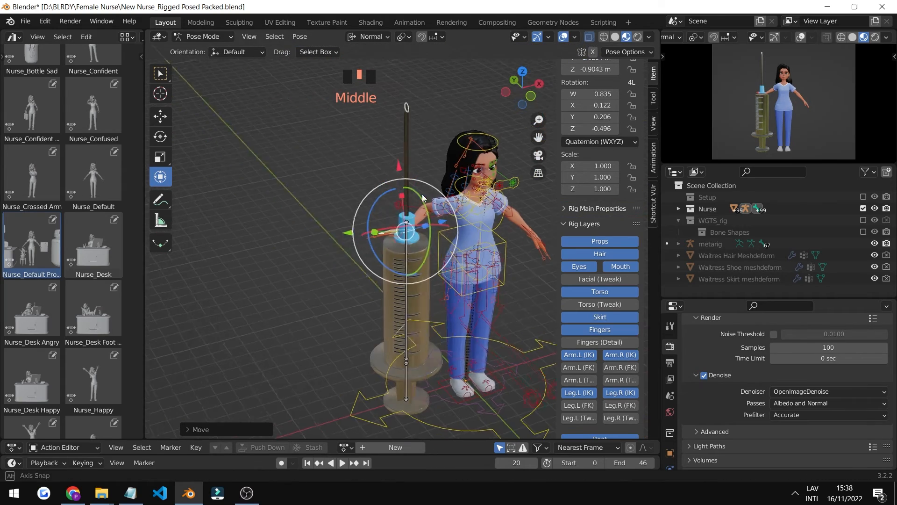
key("r")
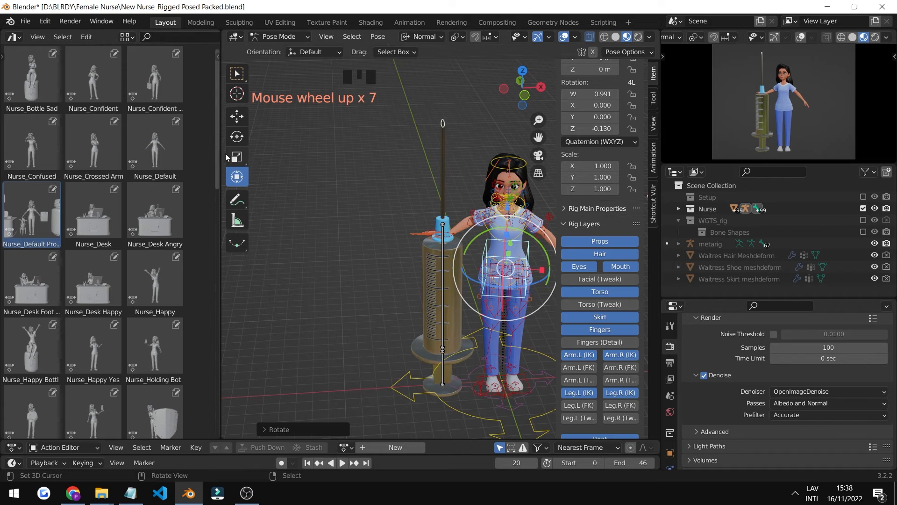
Zoom around the nurse while placing her free hand on her hip and tilting her head
scroll("down", 3)
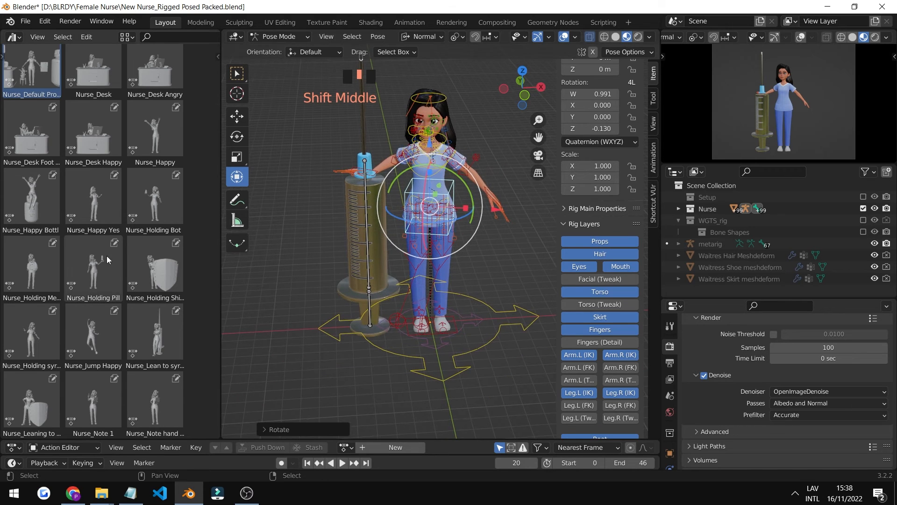
mouse_move(94, 274)
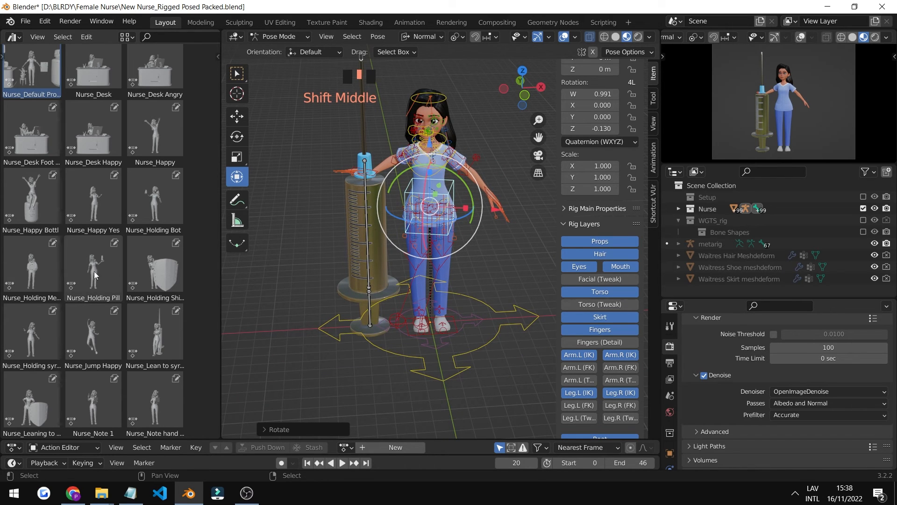
scroll("up", 3)
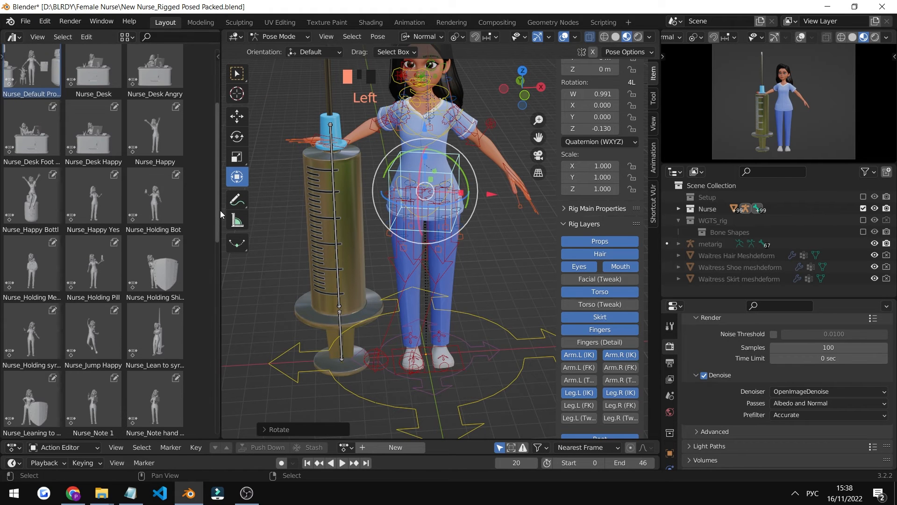
scroll("down", 3)
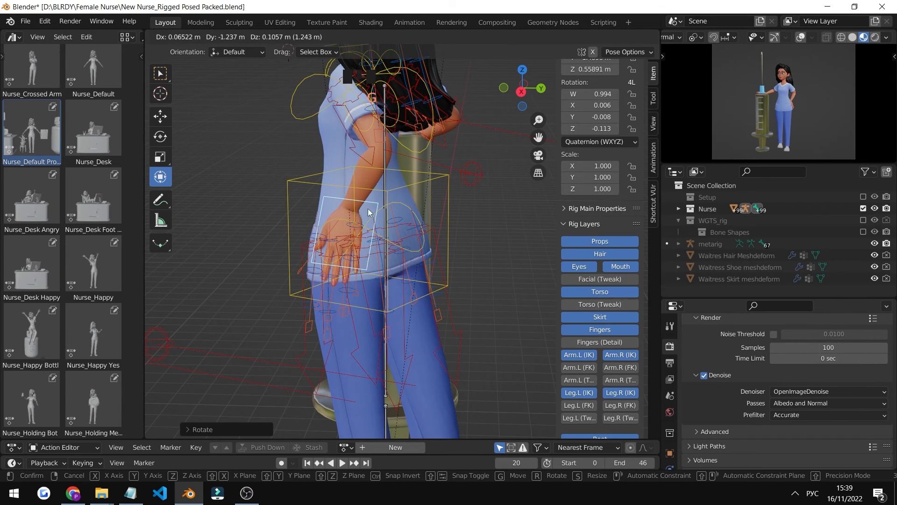
scroll("down", 3)
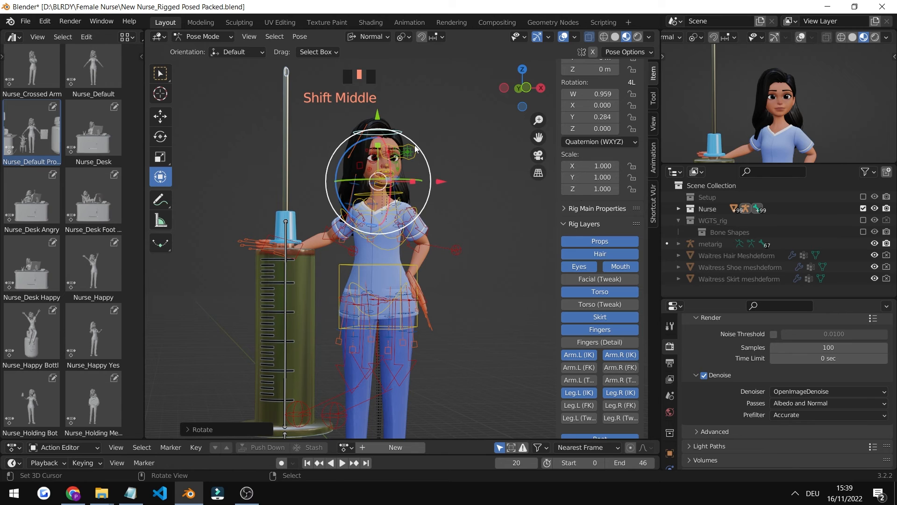
Move the mouth corner controls up into a gentle smile, then reveal the Pose Library panel
key("g")
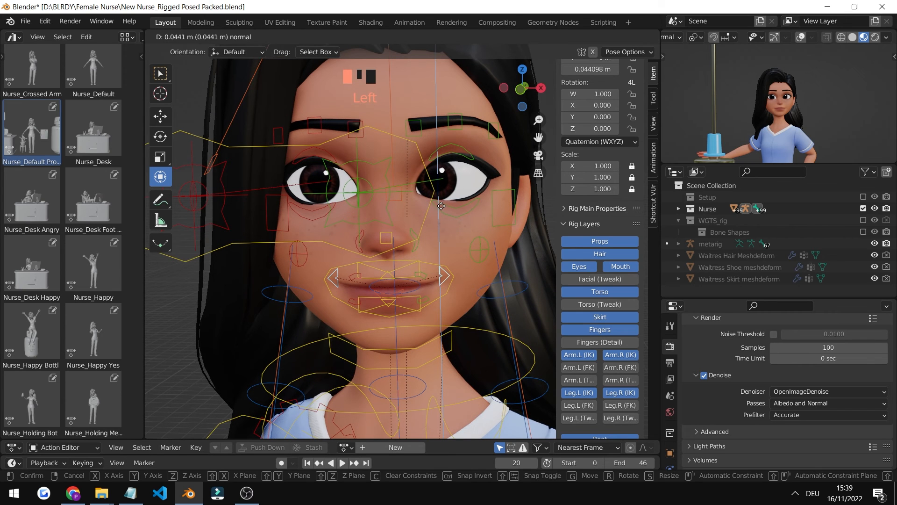
scroll("down", 3)
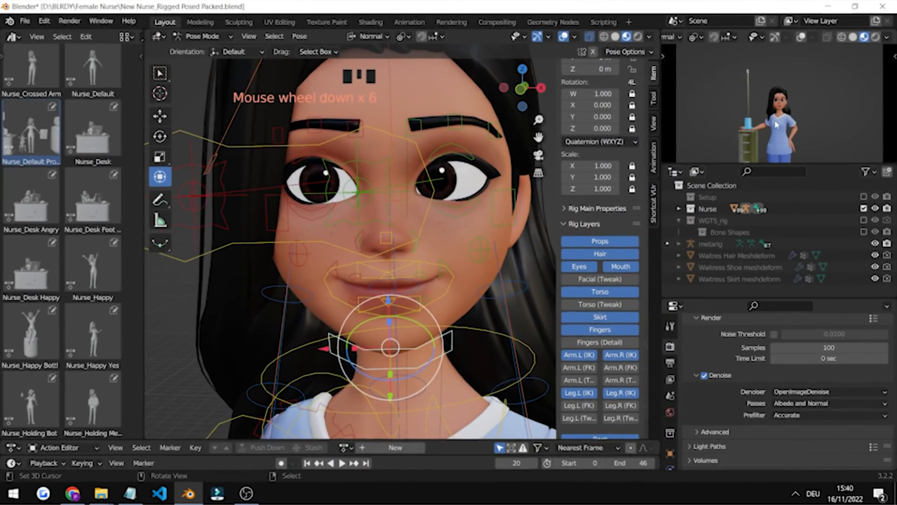
scroll("down", 3)
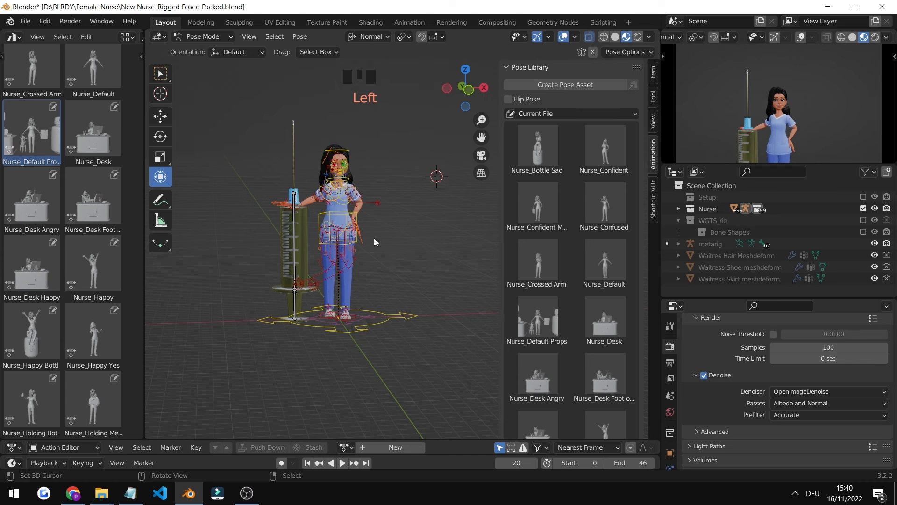
Select all rig bones and create the pose asset 'Nurse Syringe' from the current pose
key("a")
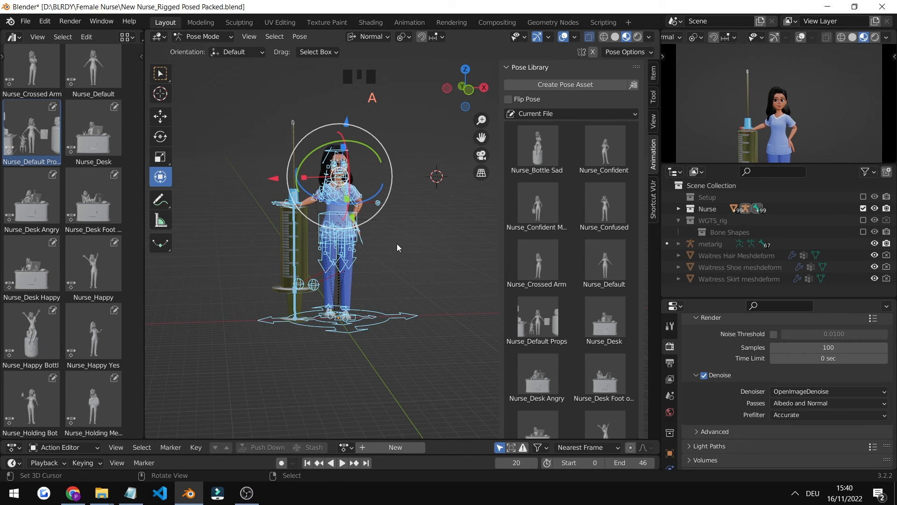
mouse_move(564, 84)
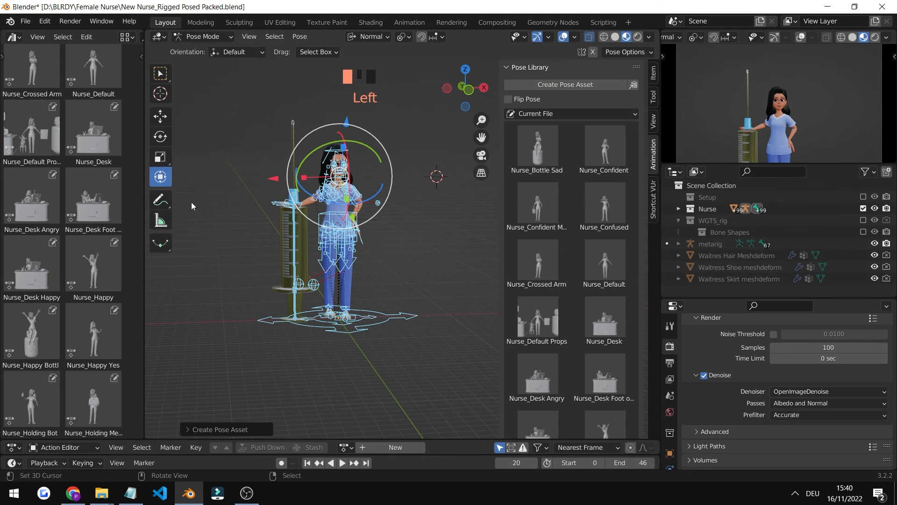
scroll("down", 3)
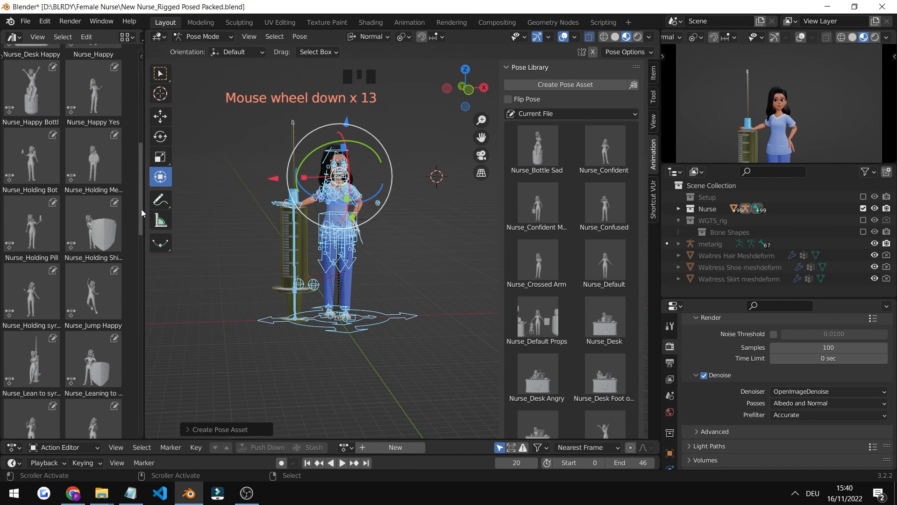
scroll("down", 3)
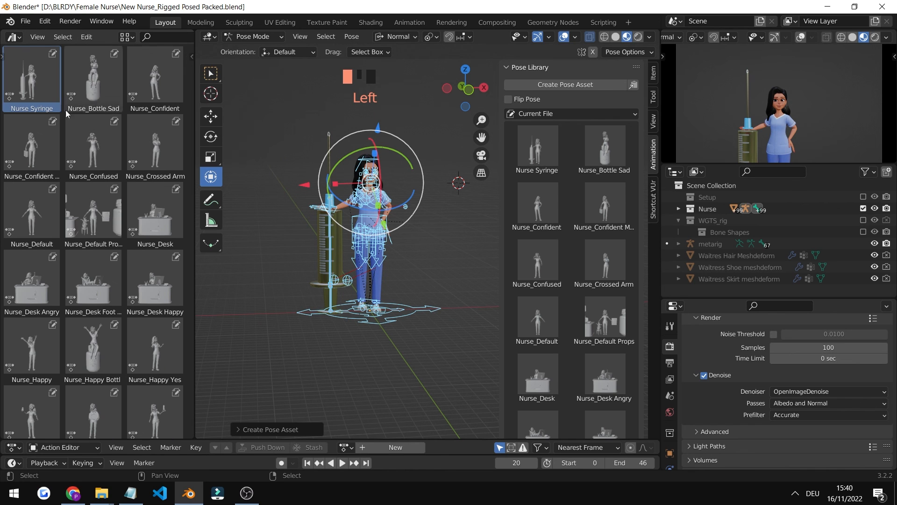
Preview a desk pose from the library, then reapply the Nurse Syringe pose
scroll("up", 3)
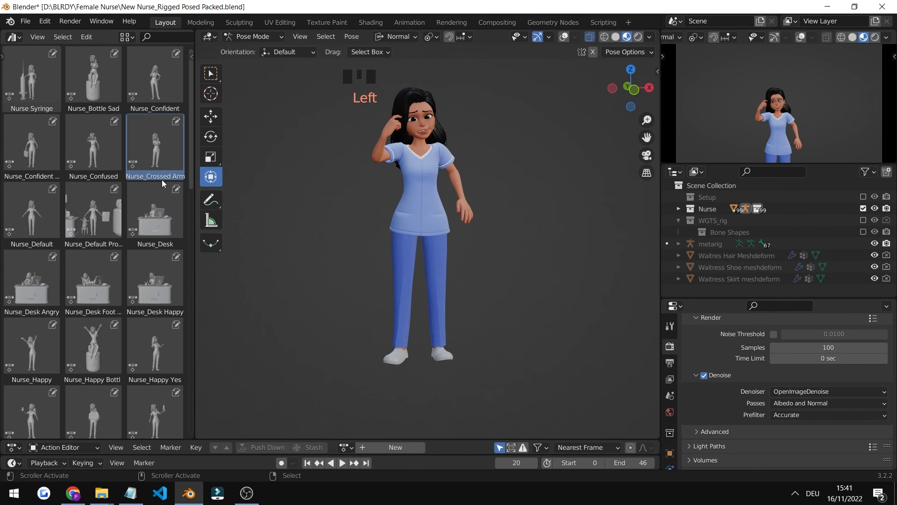
left_click(31, 78)
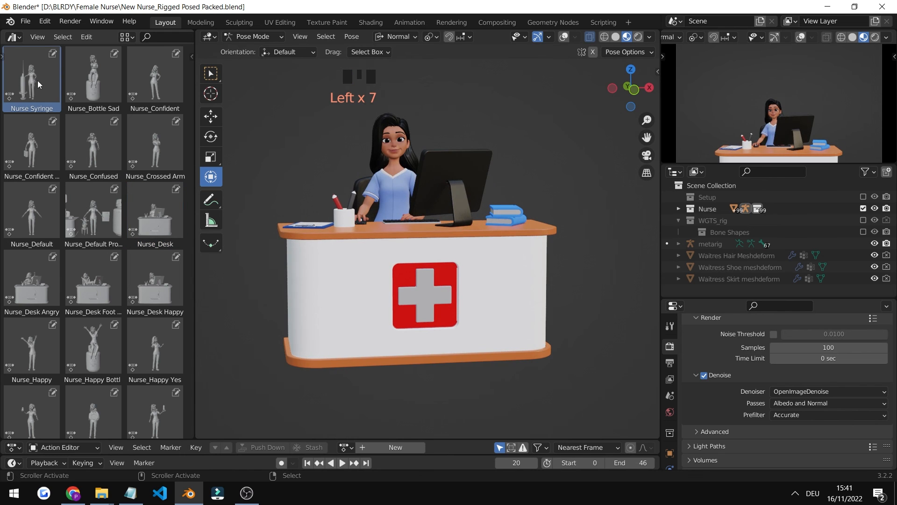
scroll("down", 3)
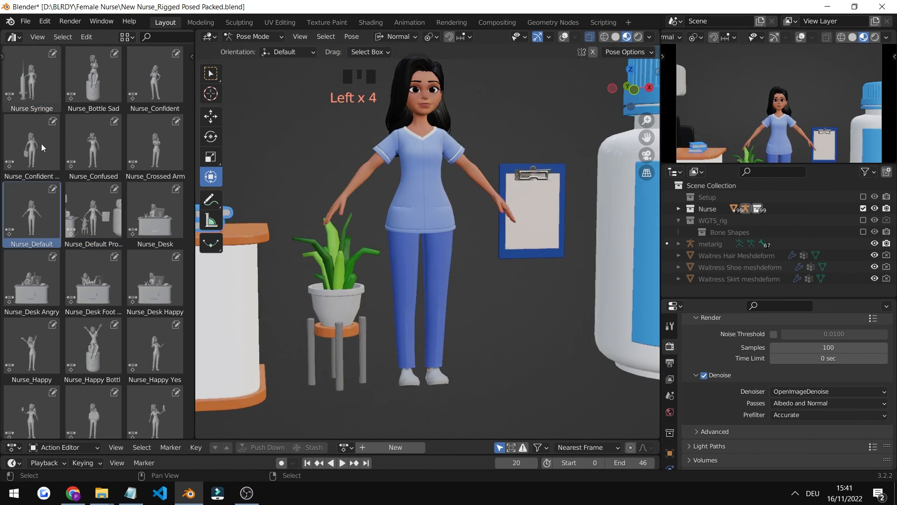
left_click(31, 75)
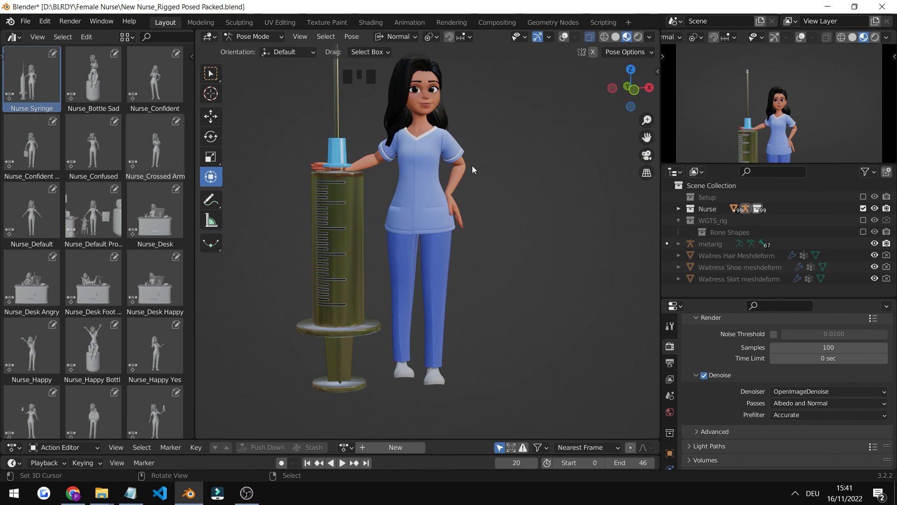
mouse_move(420, 192)
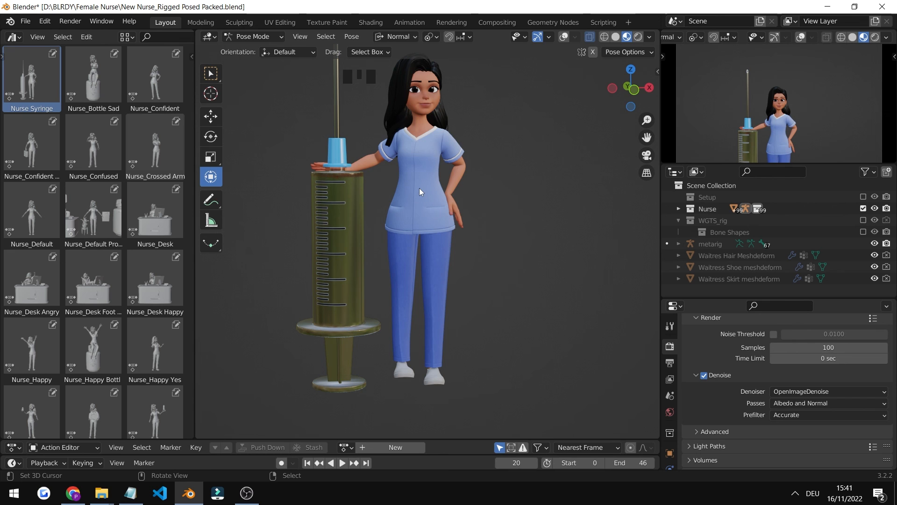